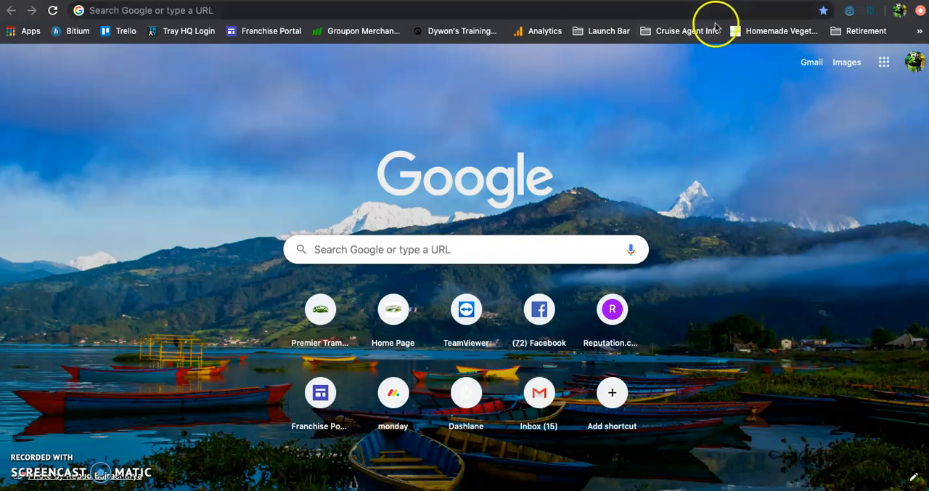
{"action": "mouse_move", "coordinate": [918, 15]}
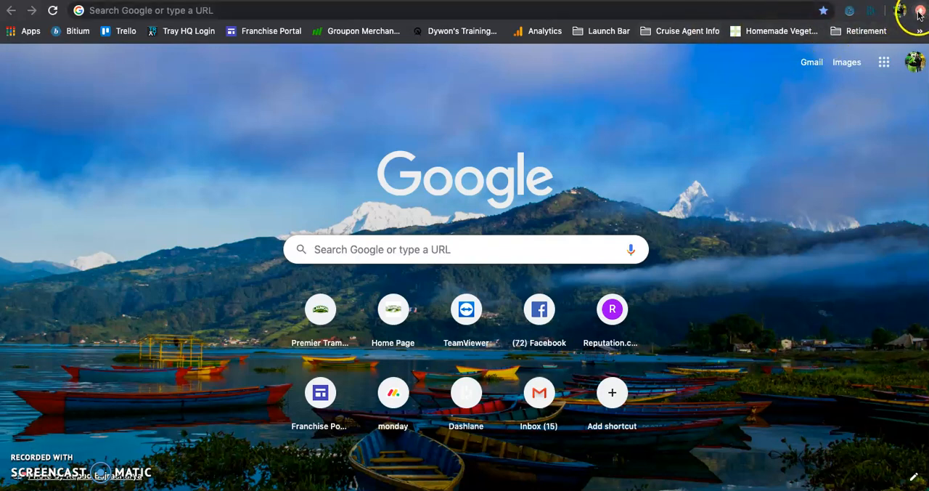
{"action": "mouse_move", "coordinate": [919, 10]}
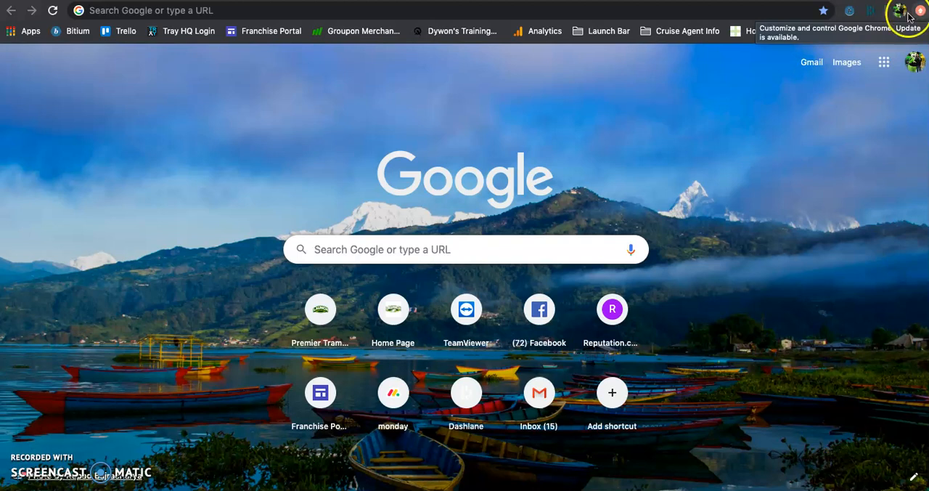
Open Chrome's three-dot Customize and control menu from the new tab page
{"action": "left_click", "coordinate": [920, 10]}
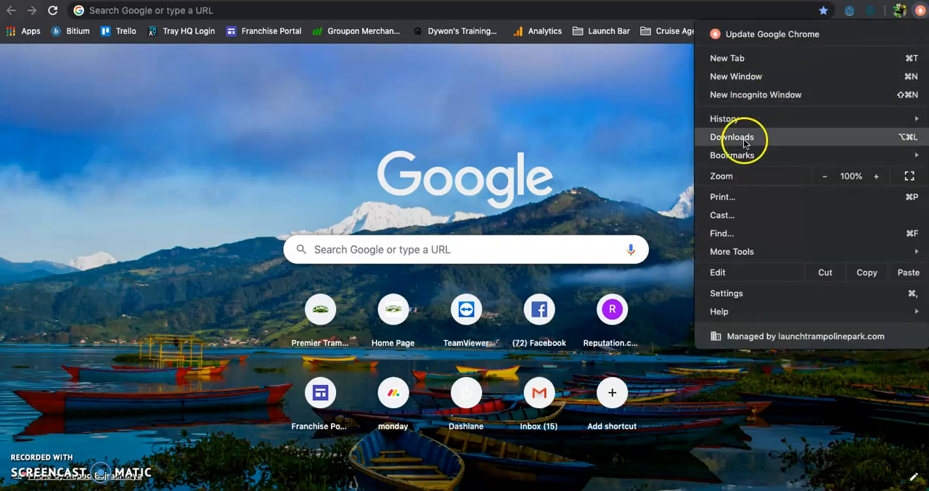
{"action": "mouse_move", "coordinate": [726, 292]}
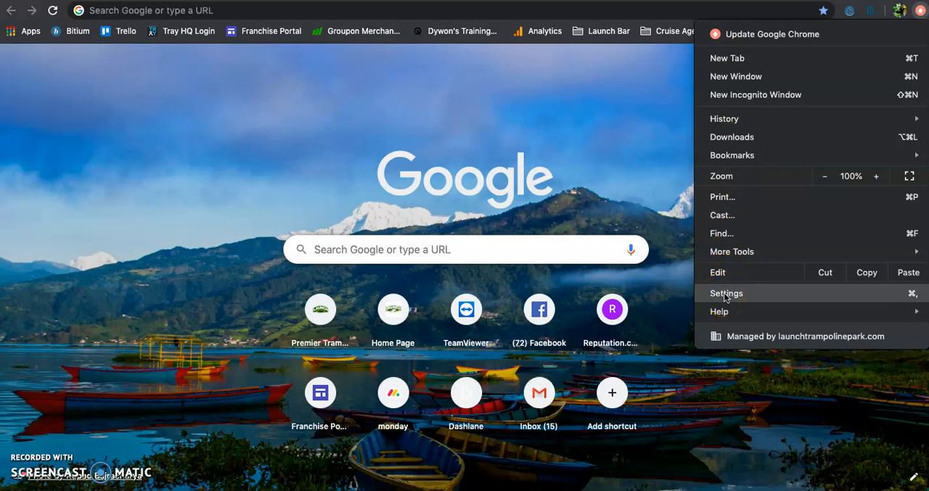
Choose Settings from the Chrome menu to reach the Settings page
{"action": "left_click", "coordinate": [726, 292]}
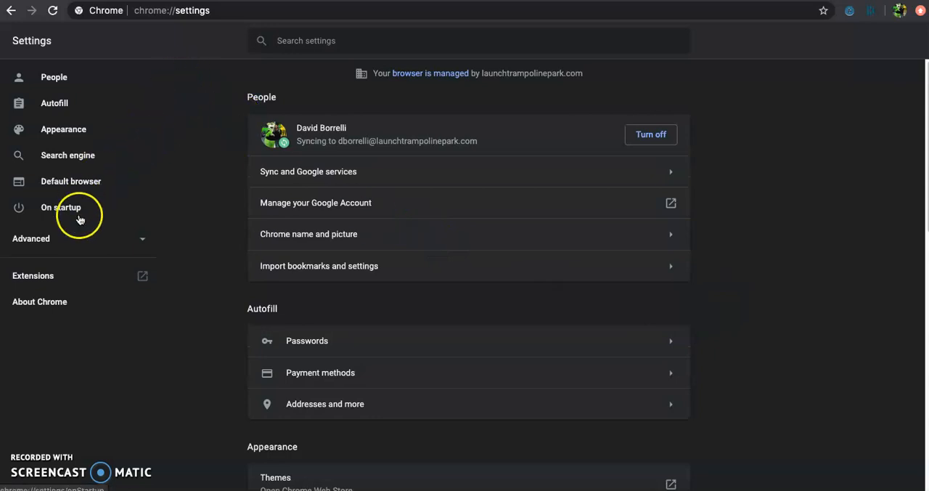
{"action": "mouse_move", "coordinate": [38, 282]}
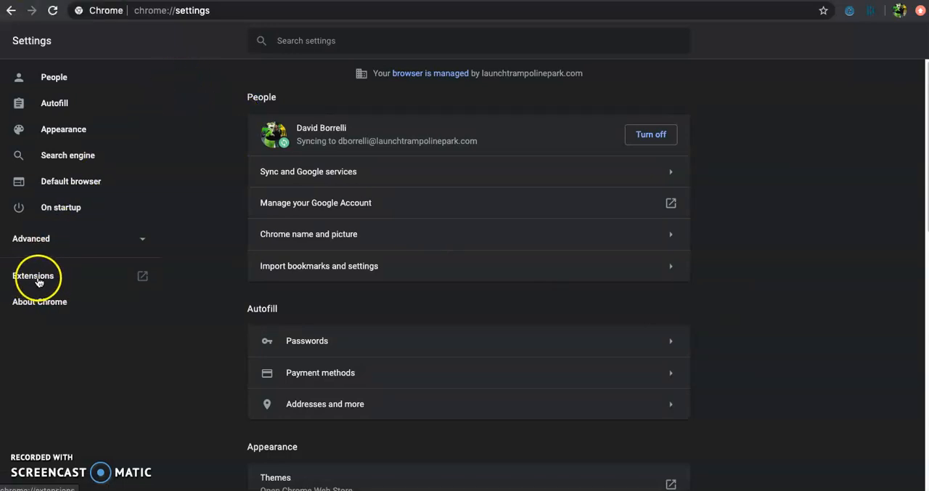
Go to Extensions from the Settings sidebar to view installed extensions
{"action": "left_click", "coordinate": [32, 275]}
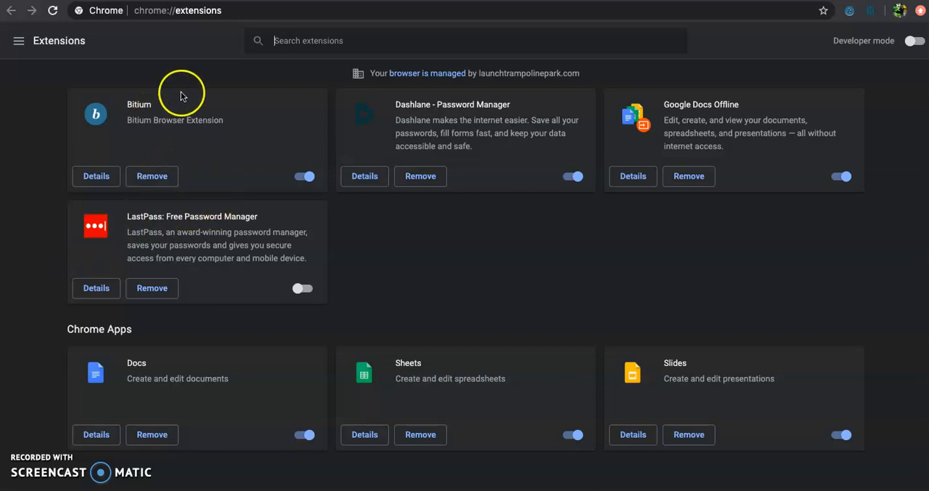
{"action": "mouse_move", "coordinate": [215, 142]}
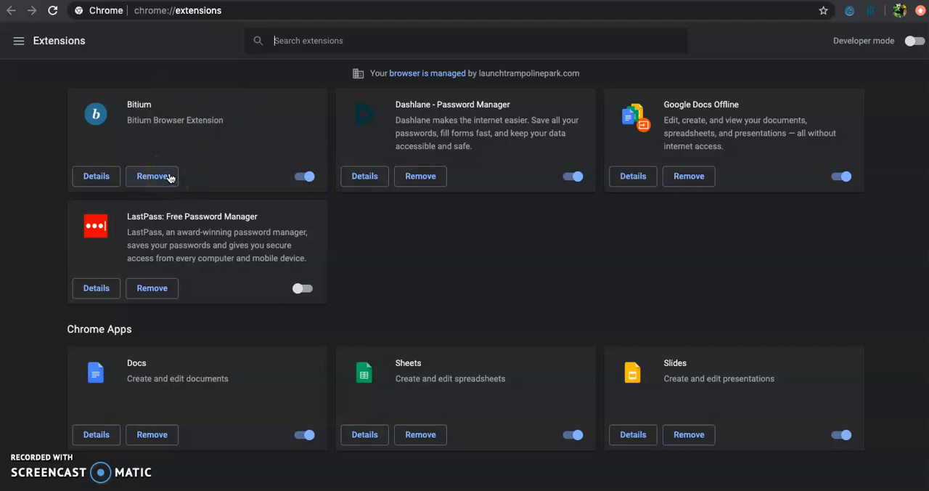
{"action": "mouse_move", "coordinate": [173, 171]}
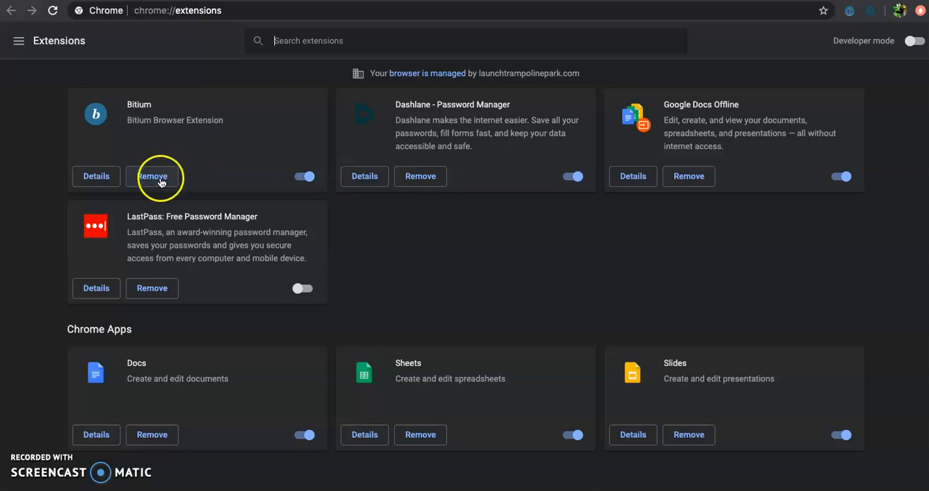
Remove the Bitium extension and confirm the removal
{"action": "left_click", "coordinate": [152, 176]}
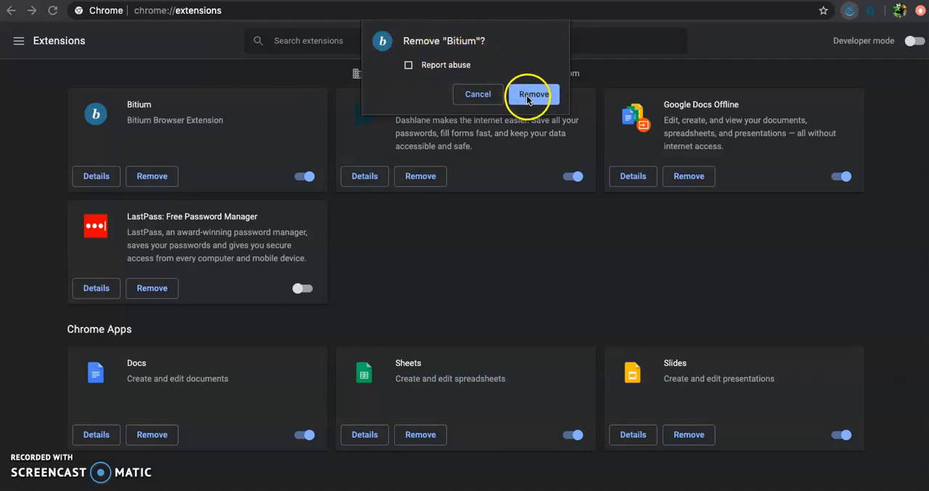
{"action": "left_click", "coordinate": [533, 95]}
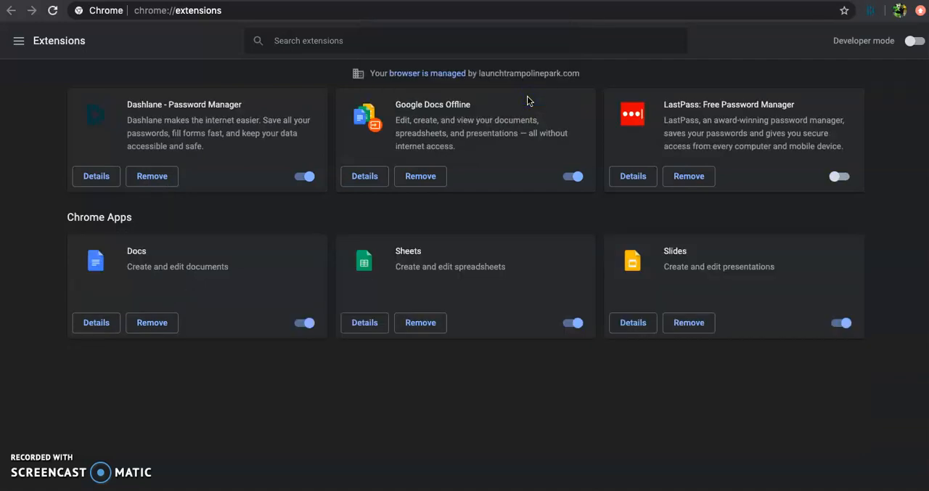